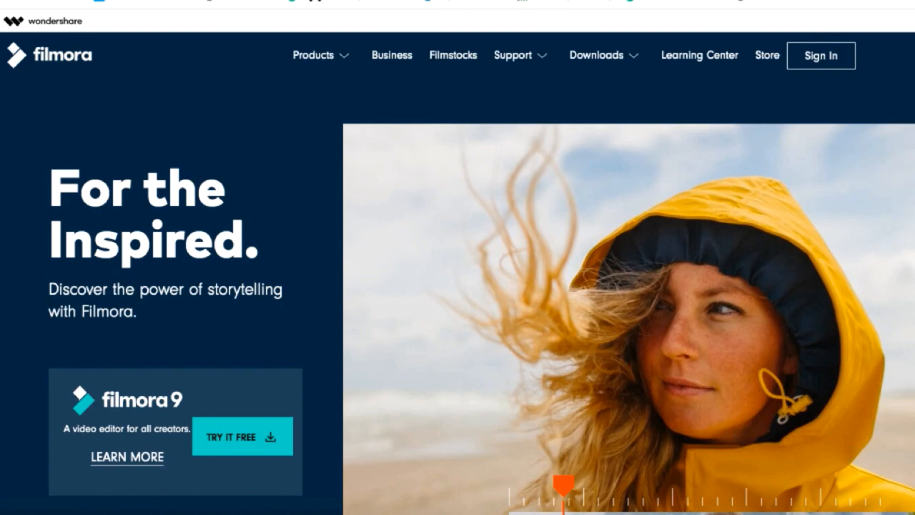
# - Follow the Filmstocks link in Filmora's top navigation to reach the stock media site
pyautogui.click(452, 55)
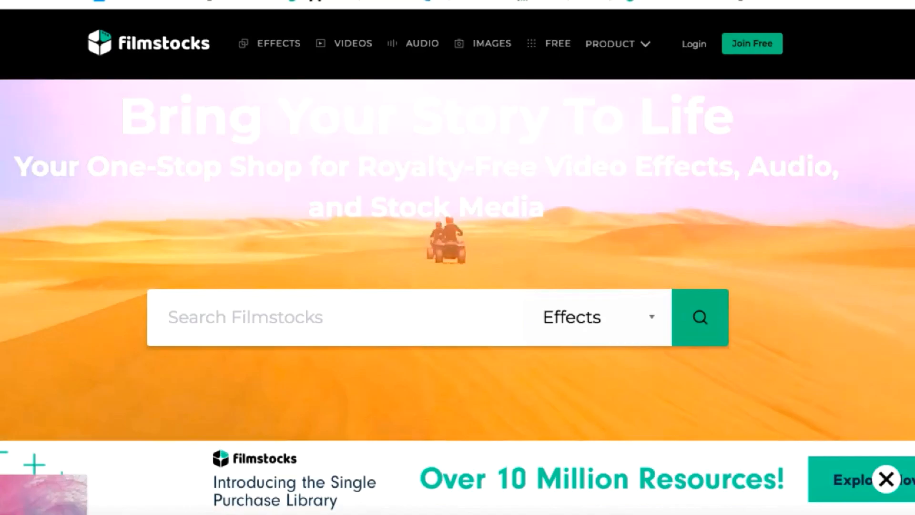
pyautogui.click(352, 44)
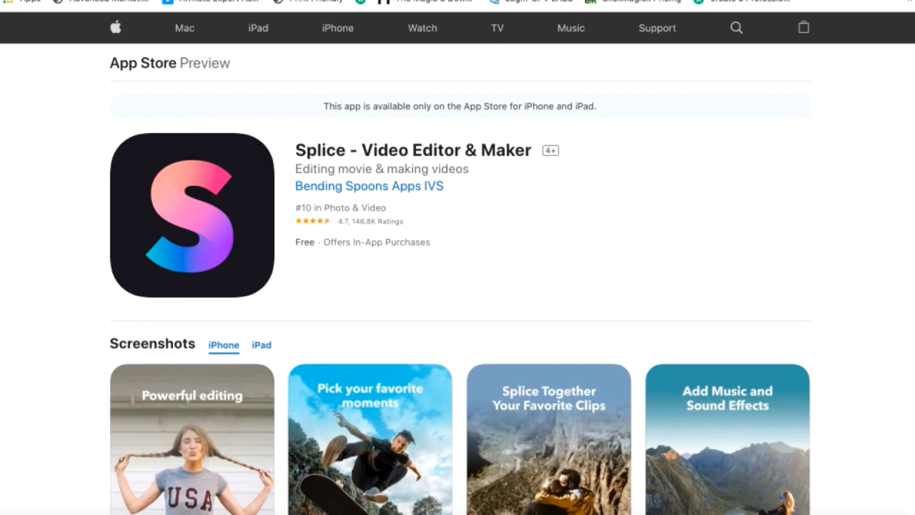
# - Scroll the Splice listing past its screenshots to the description and version 4.4.1 notes
pyautogui.scroll(-3)
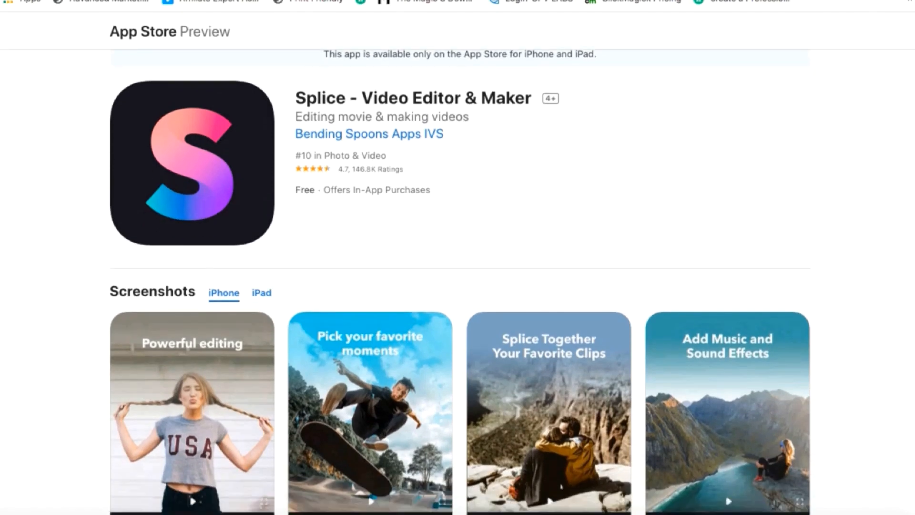
pyautogui.scroll(-3)
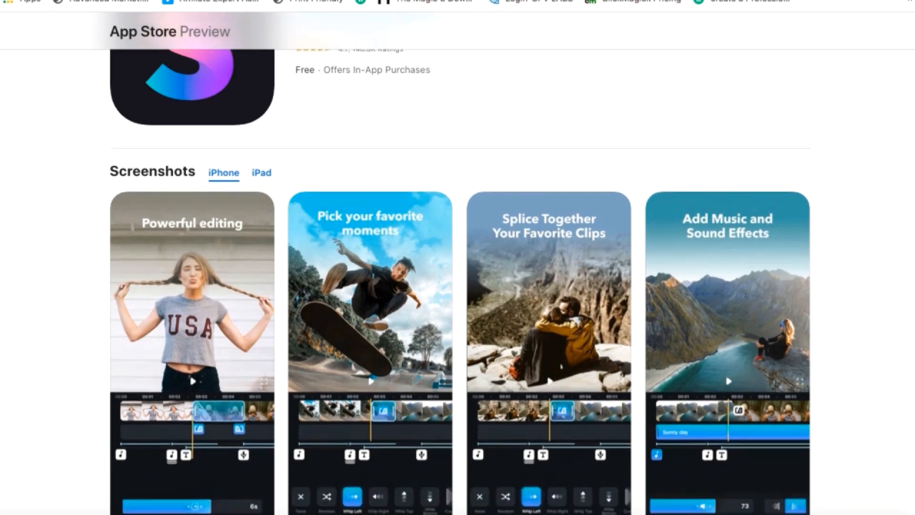
pyautogui.scroll(-3)
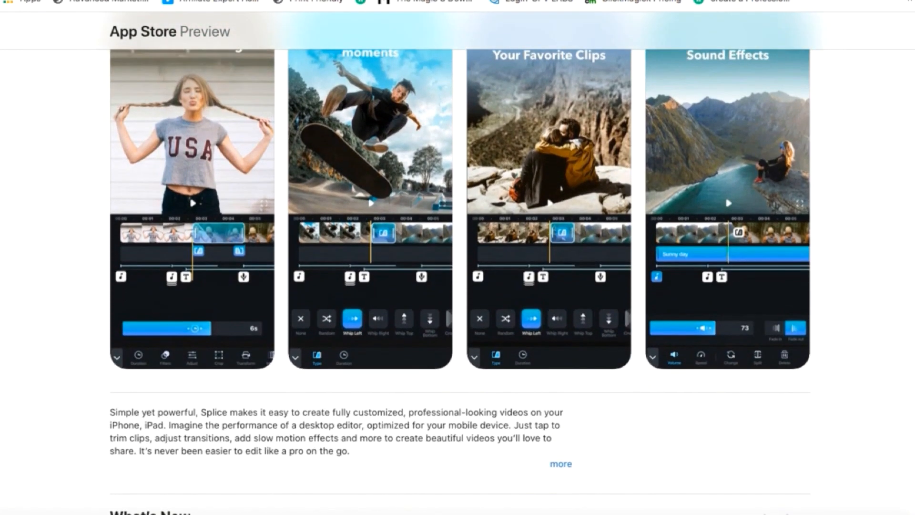
pyautogui.scroll(-3)
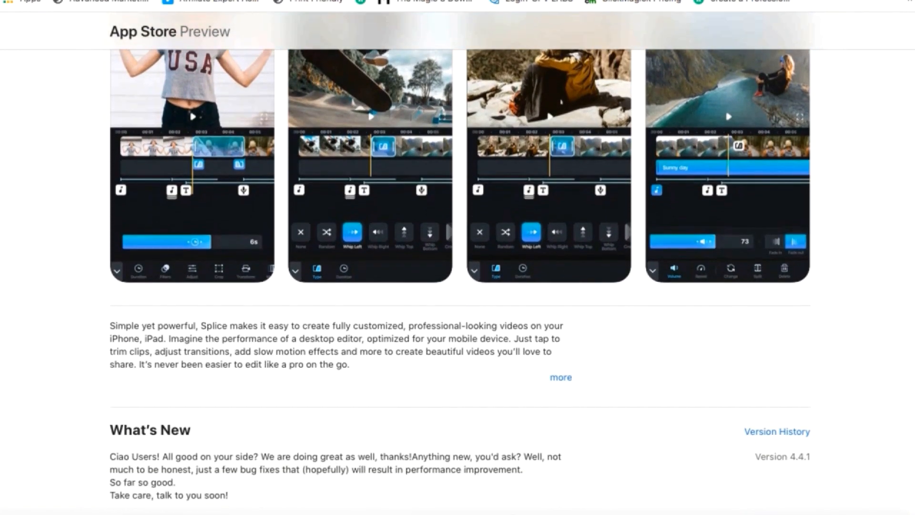